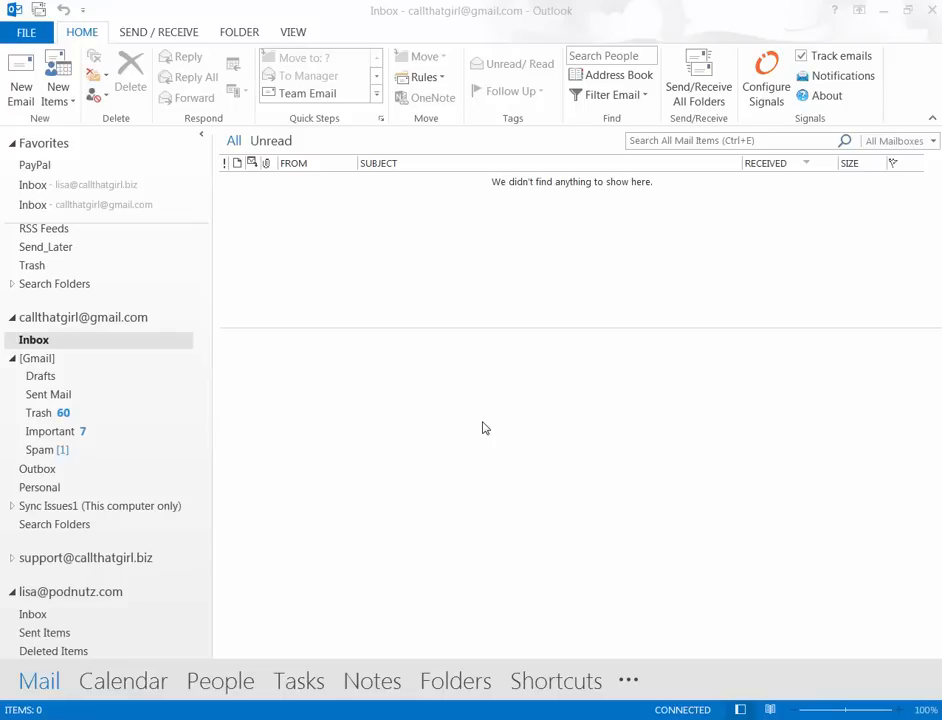
mouse_move(476, 432)
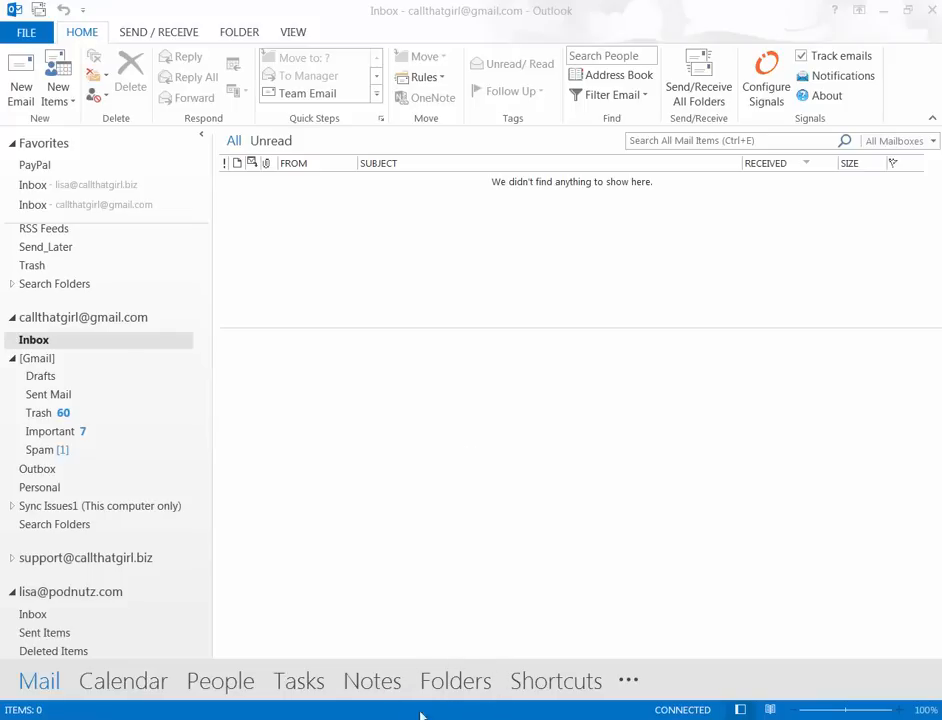
mouse_move(460, 644)
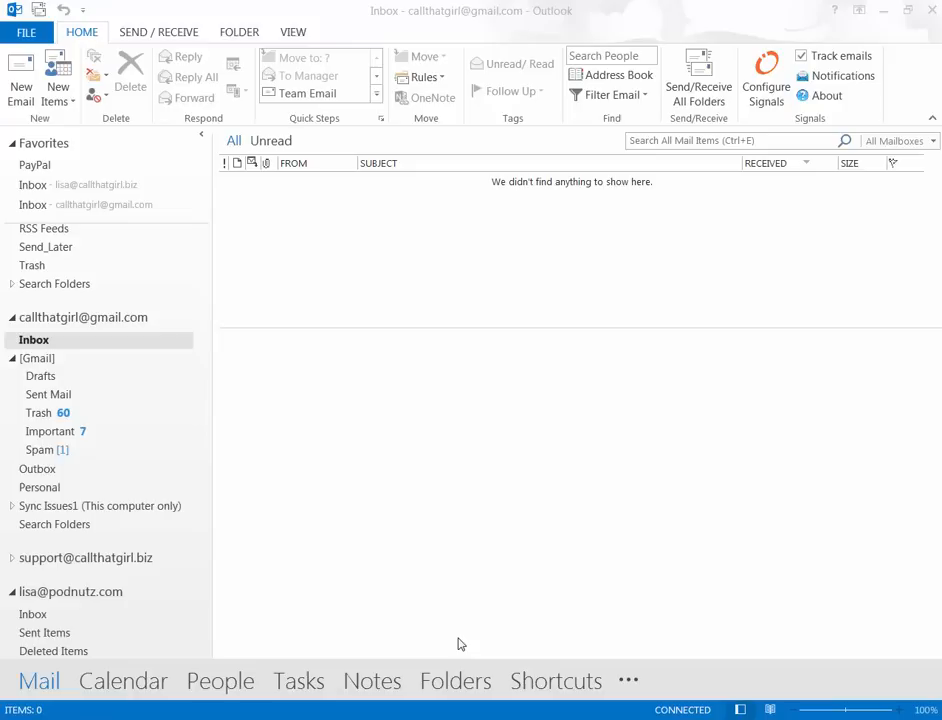
mouse_move(392, 576)
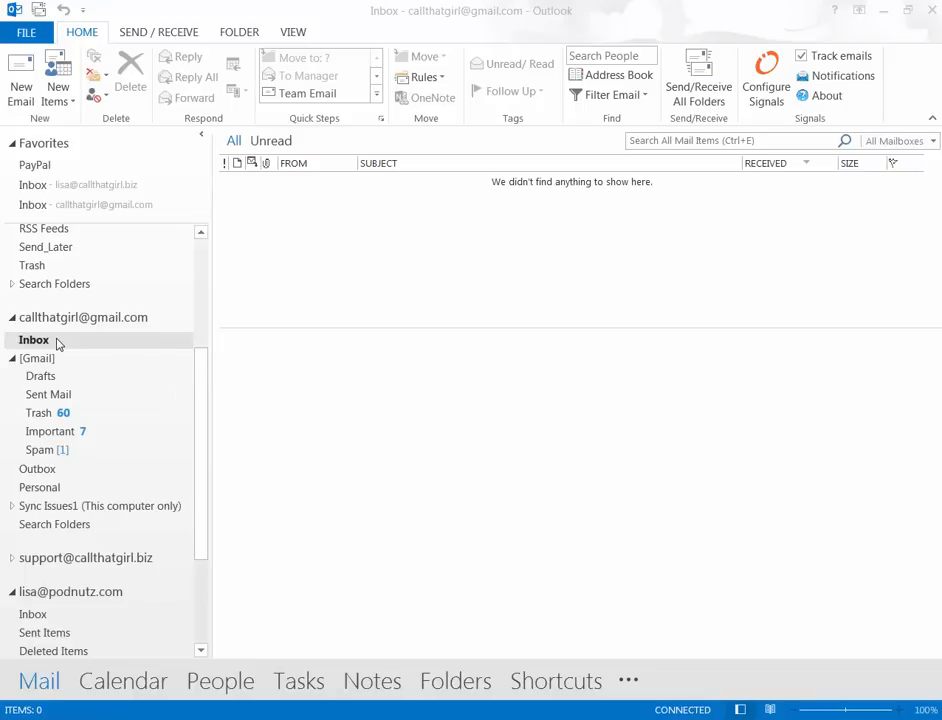
mouse_move(72, 344)
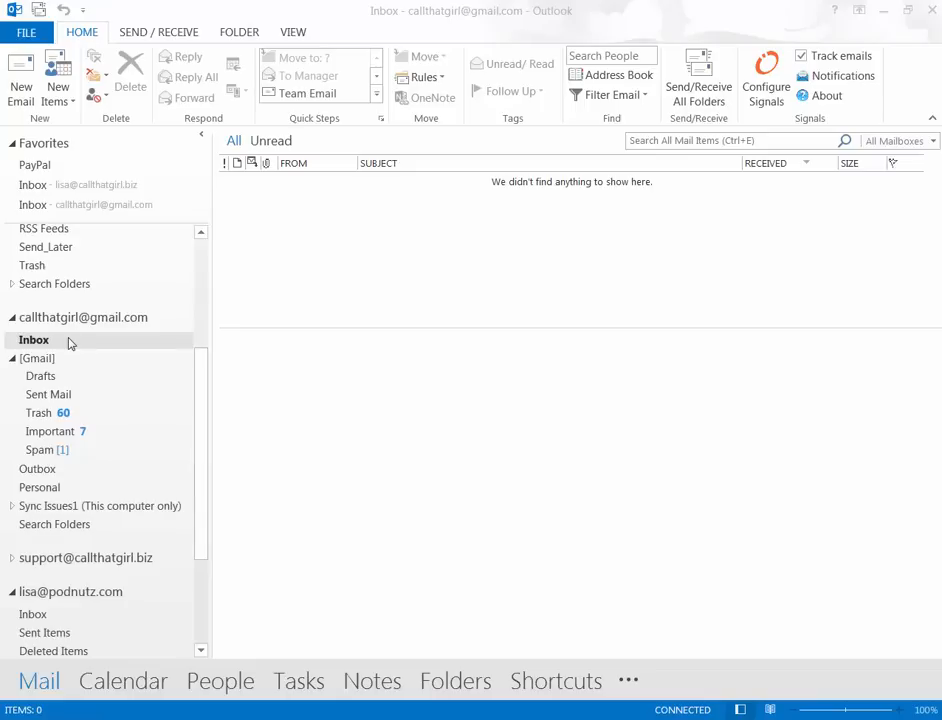
mouse_move(70, 684)
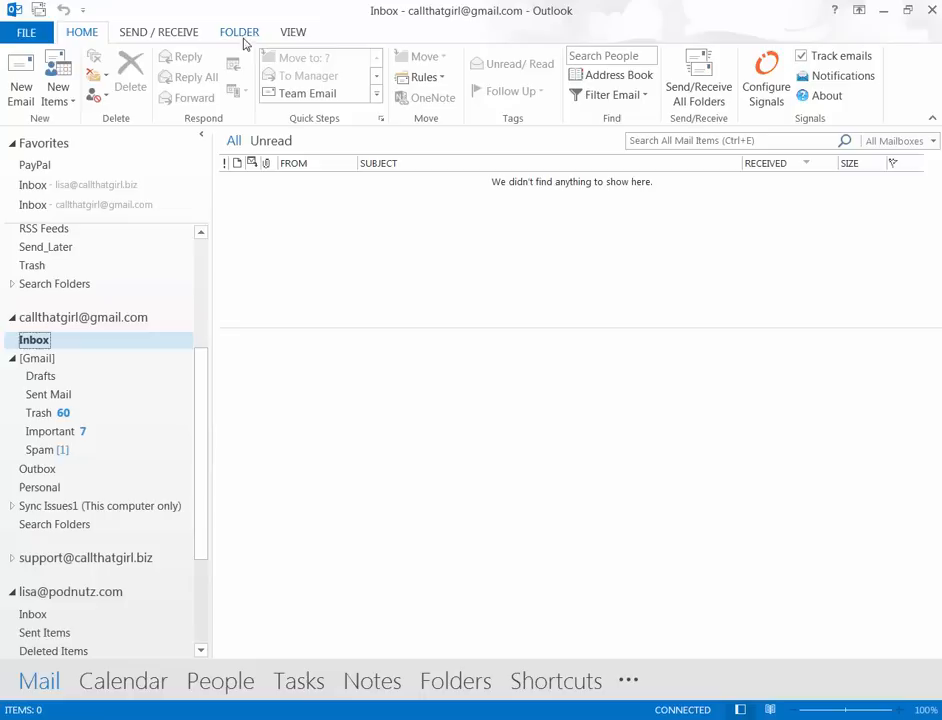
Reach the IMAP Folders dialog for the Gmail account from the Folder ribbon
click(240, 32)
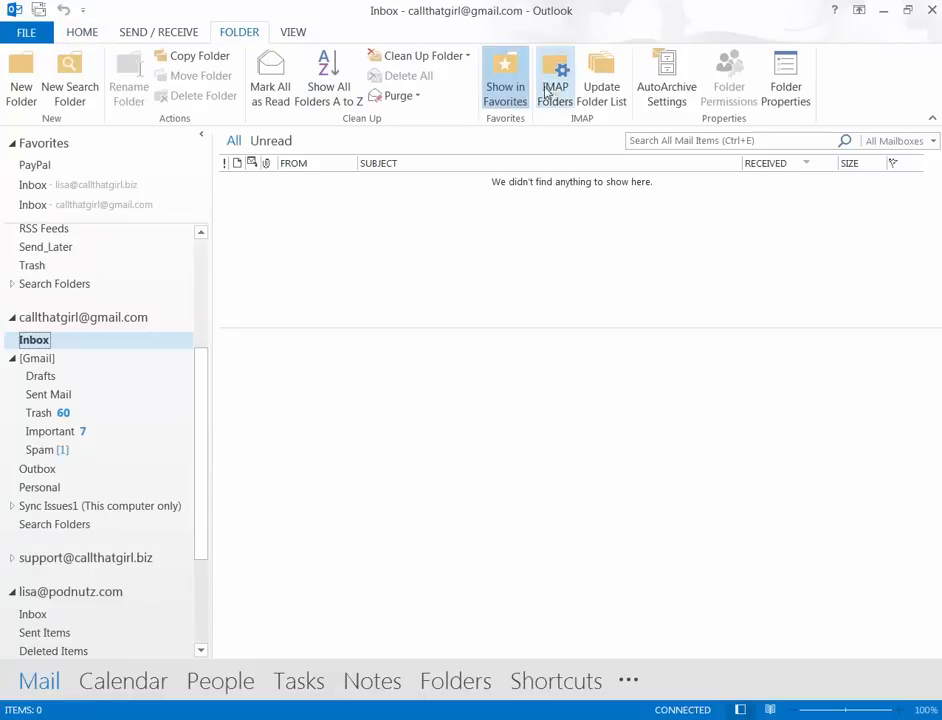
click(556, 80)
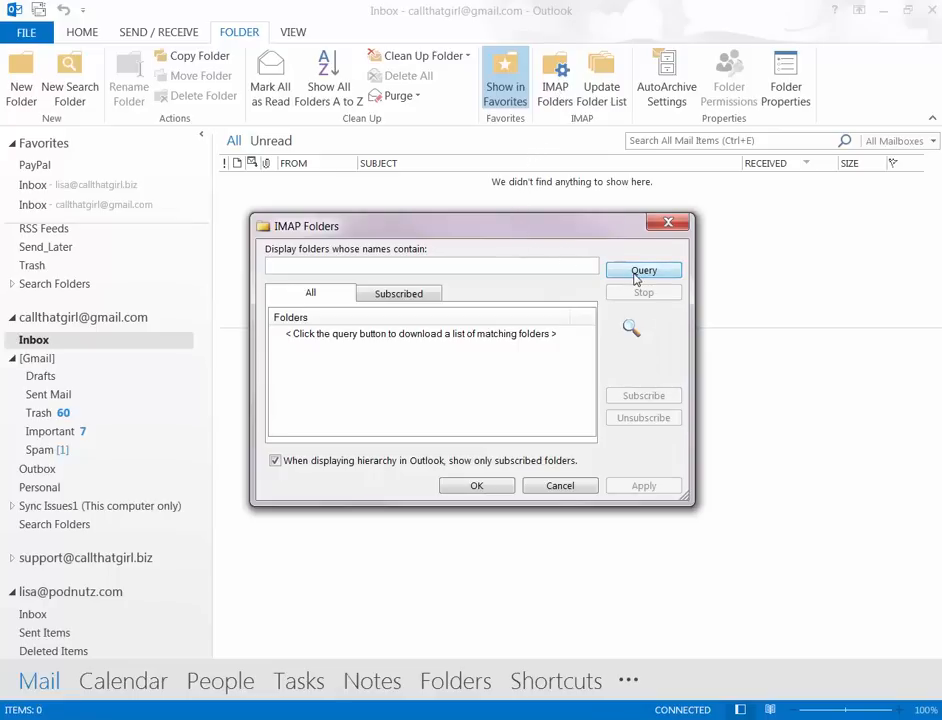
Query the Gmail folder list, unsubscribe the chosen folder and confirm with OK
click(644, 270)
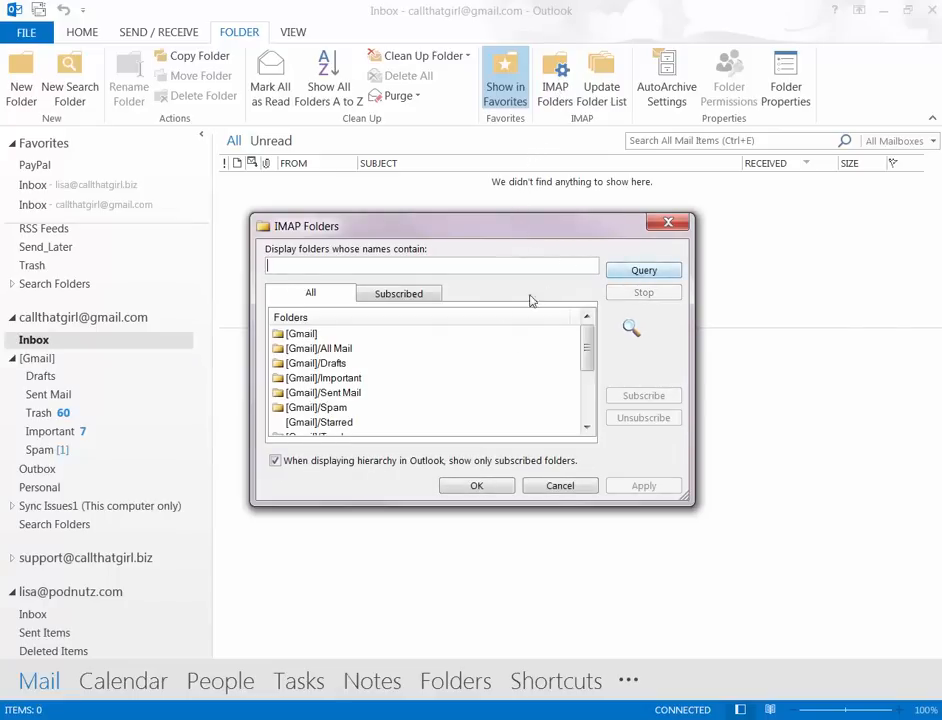
mouse_move(596, 348)
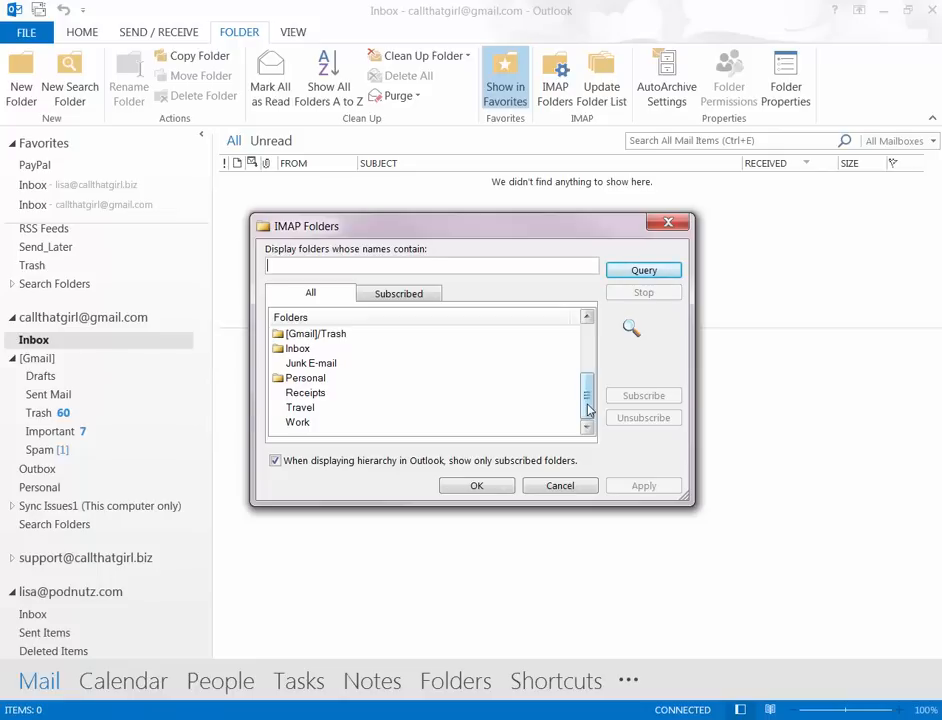
click(306, 378)
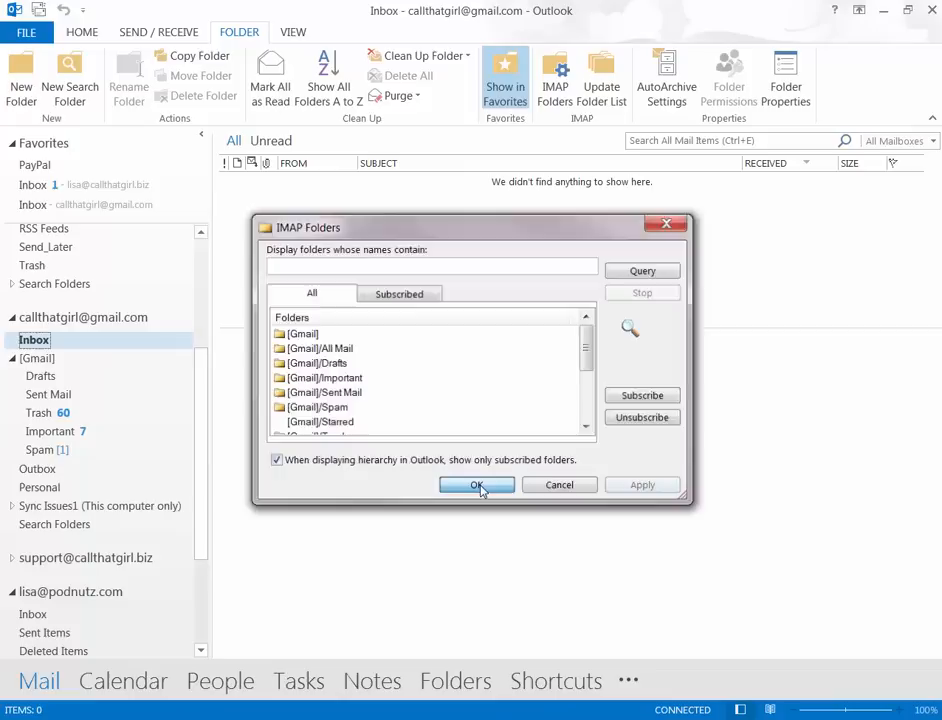
click(476, 486)
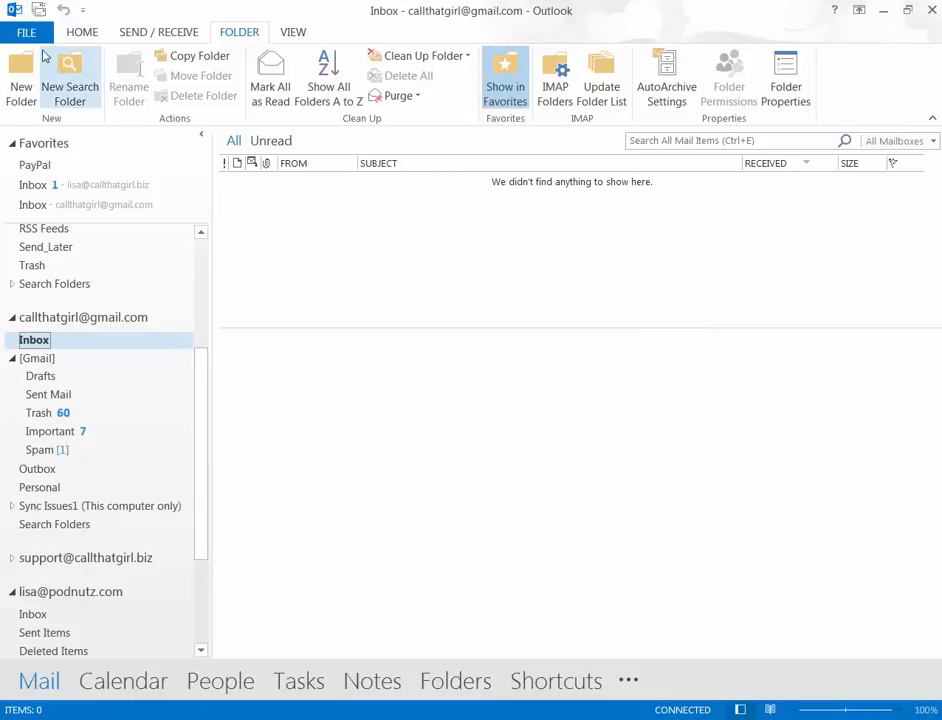
Exit Outlook through File > Exit
click(26, 32)
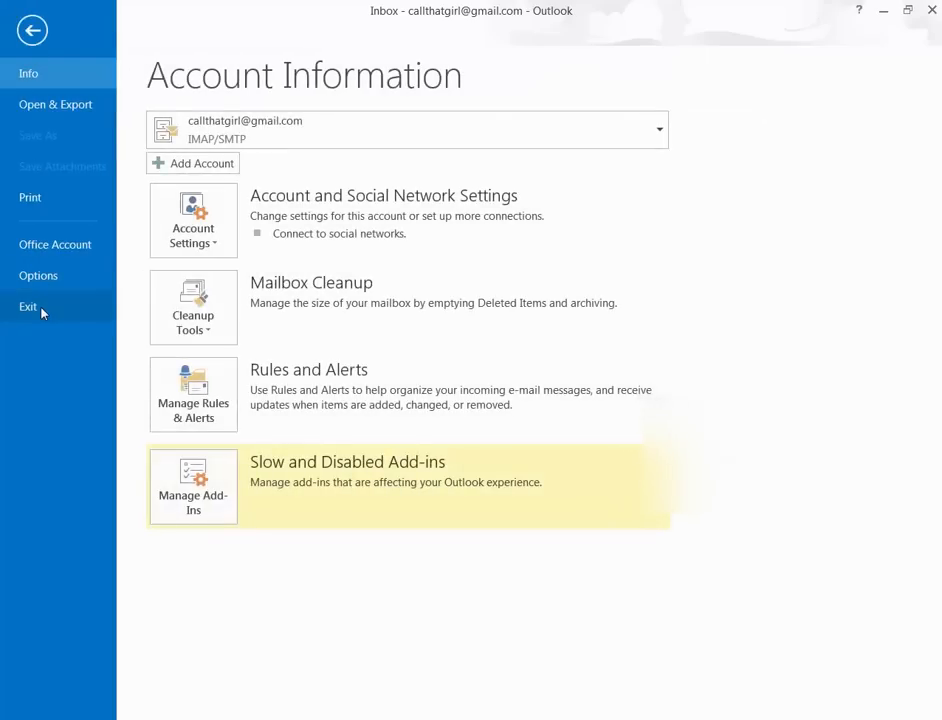
click(28, 308)
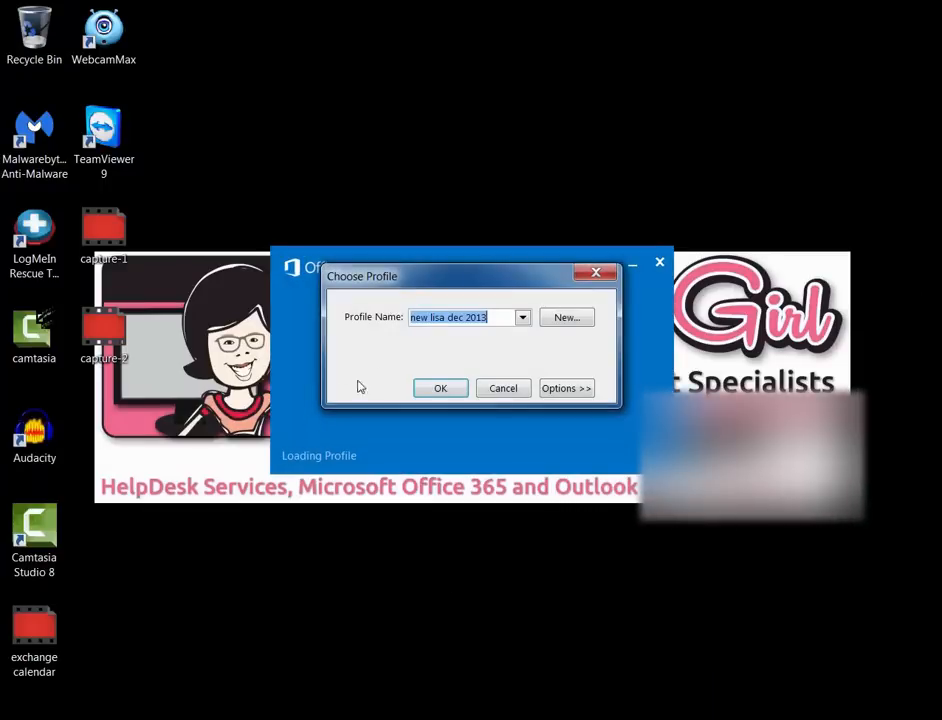
Relaunch Outlook using the existing mail profile in the Choose Profile dialog
click(440, 388)
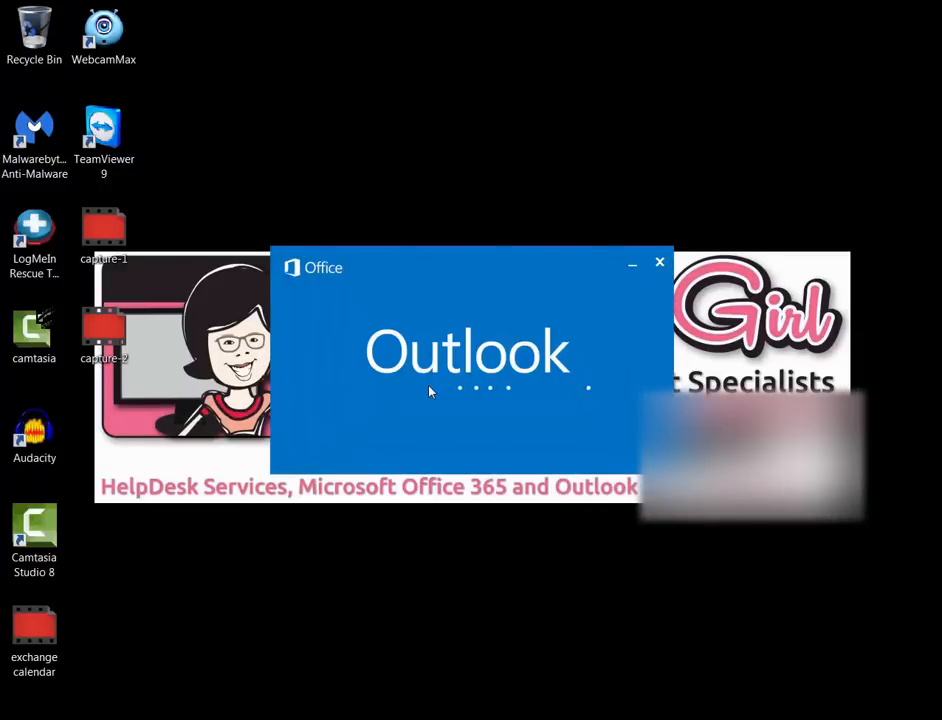